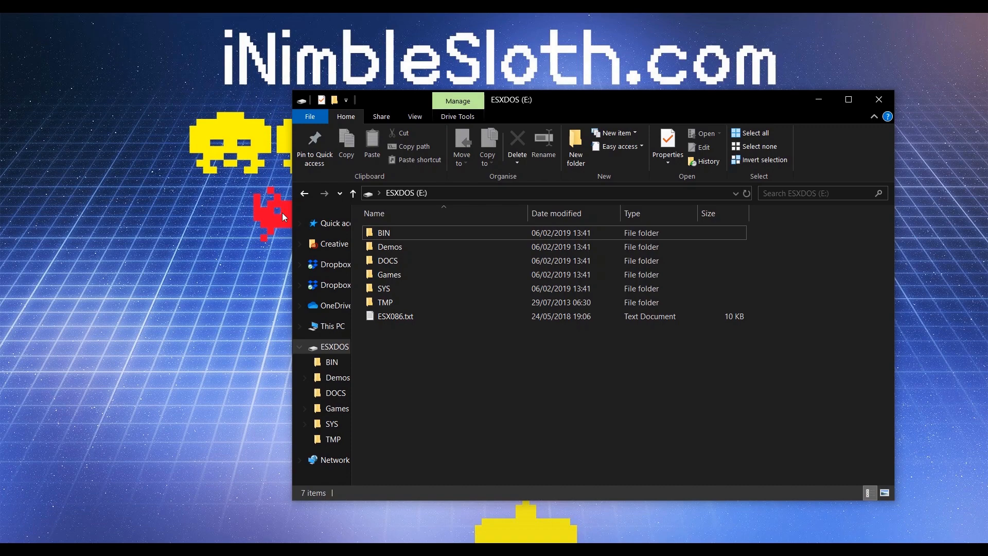
# - Create a 'DivMMC BACKUP' folder on the desktop, open it, and copy in the ESXDOS (E:) files
pyautogui.rightClick(283, 217)
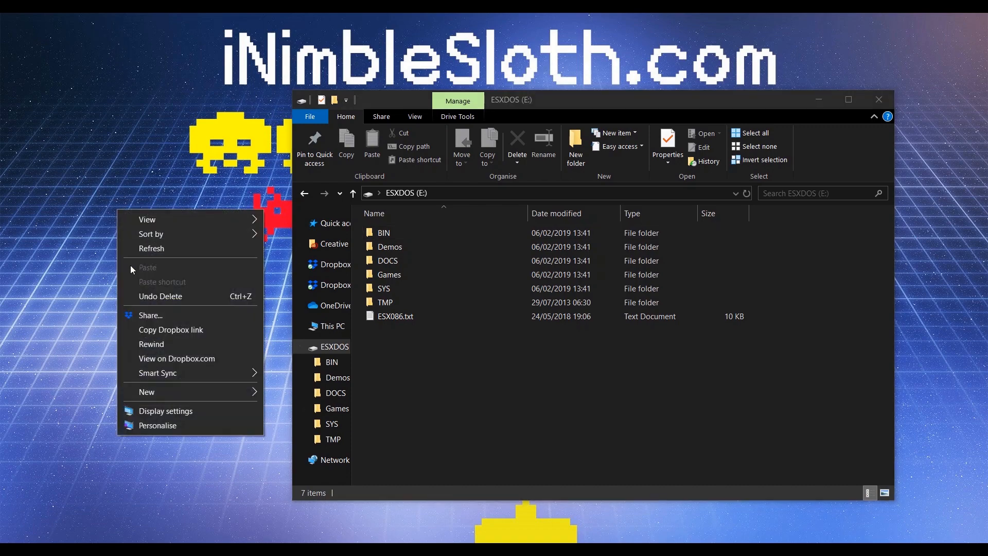
pyautogui.click(146, 391)
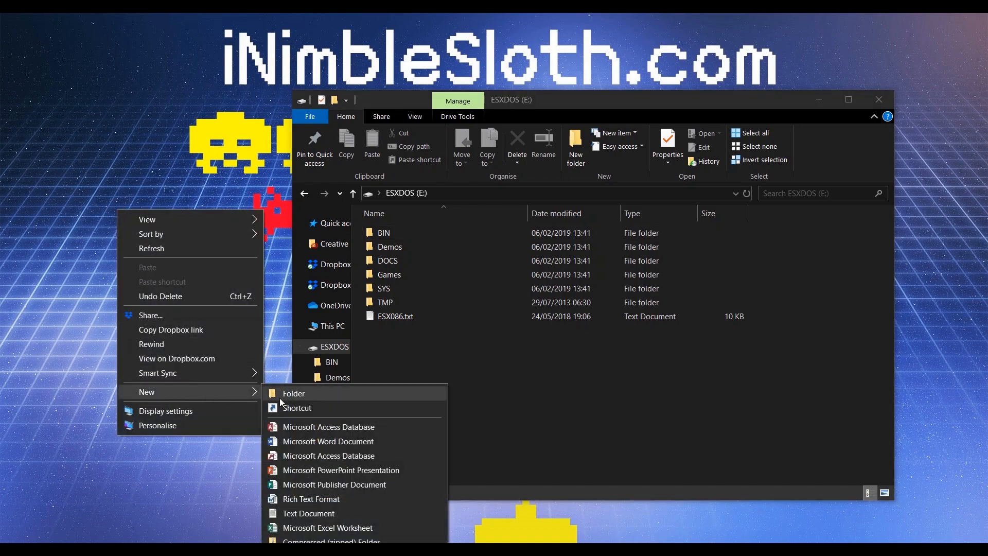
pyautogui.click(294, 393)
pyautogui.write('DivMMC BACKUP')
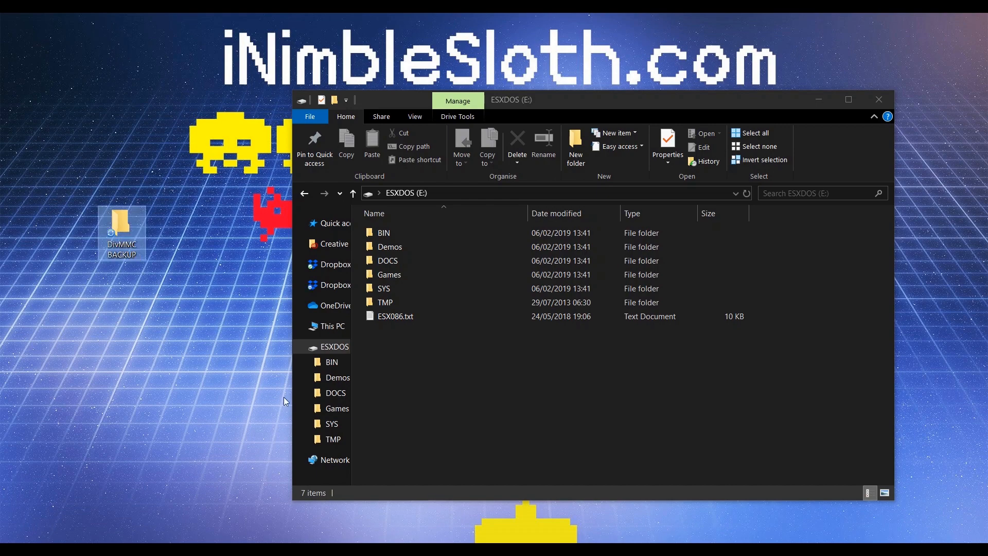
pyautogui.doubleClick(121, 227)
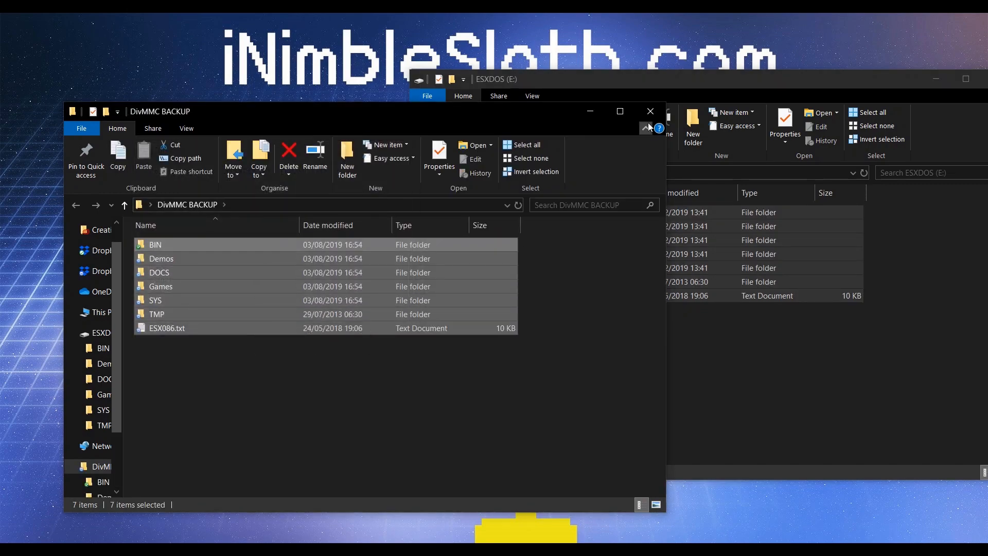
pyautogui.click(649, 111)
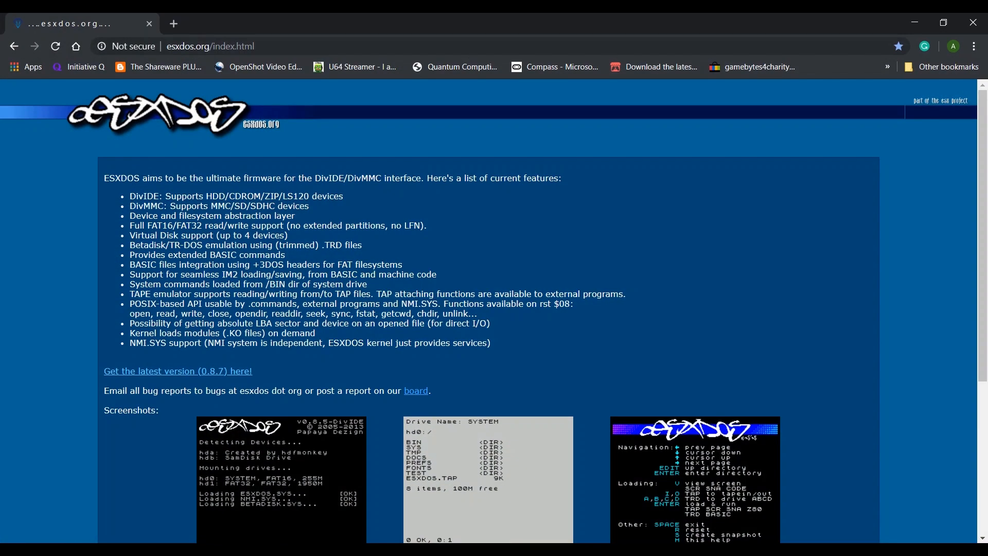
# - Download the latest esxDOS 0.8.7 zip from esxdos.org
pyautogui.click(252, 46)
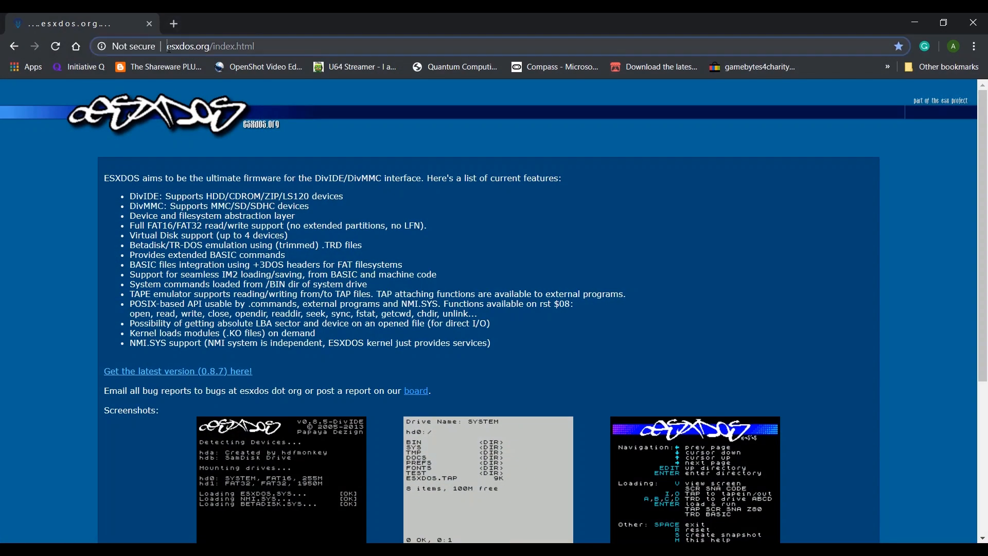
pyautogui.click(211, 45)
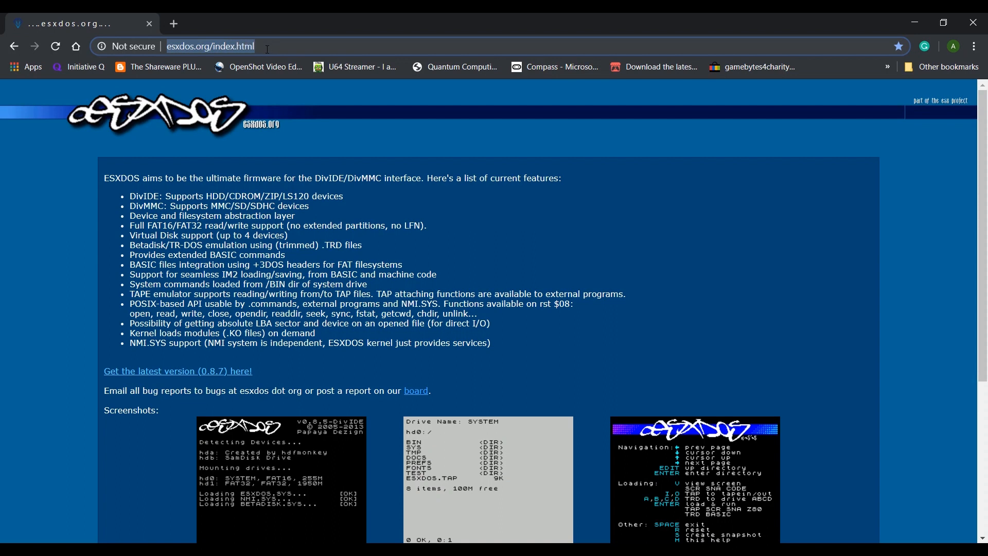
pyautogui.moveTo(208, 370)
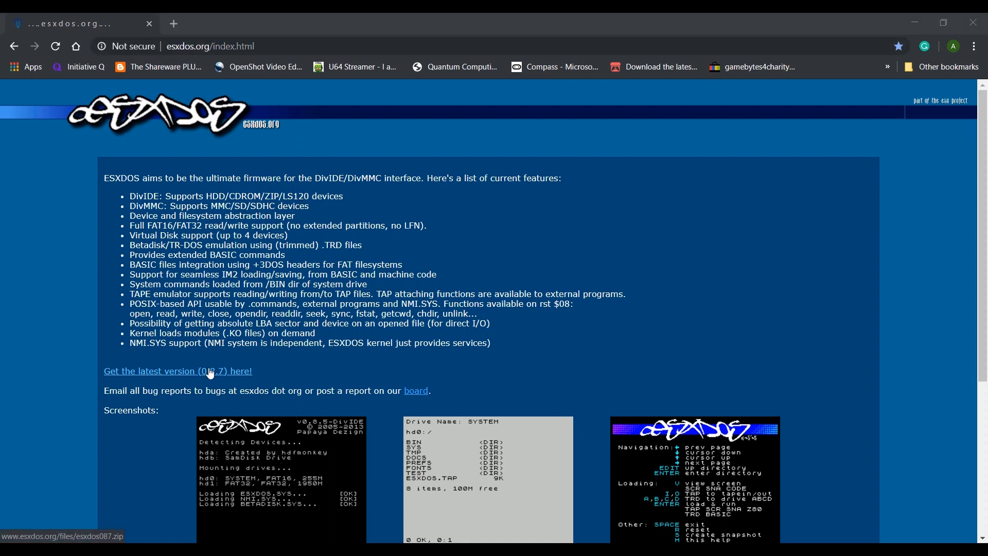
pyautogui.click(178, 370)
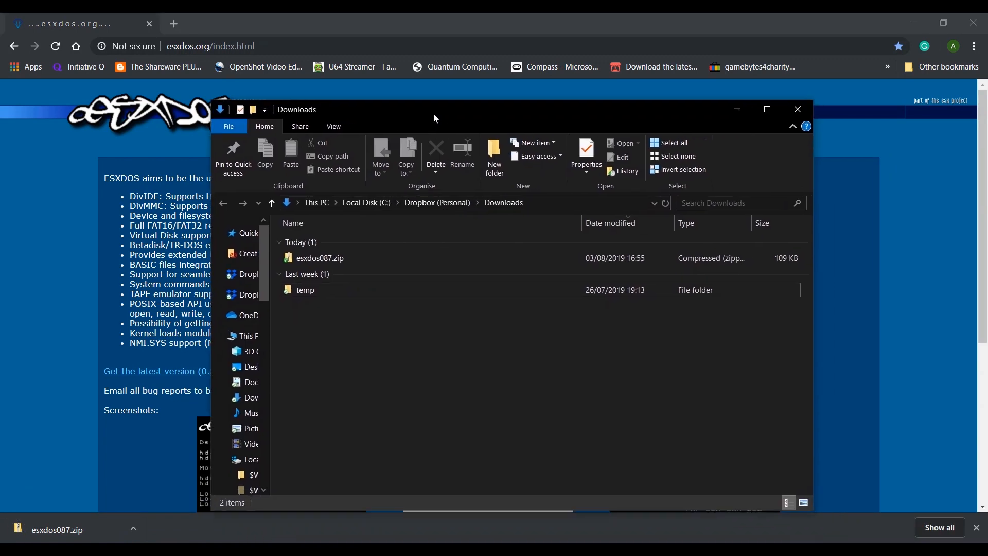
# - Extract esxdos087.zip into an esxdos087 folder and open its README.TXT
pyautogui.click(320, 258)
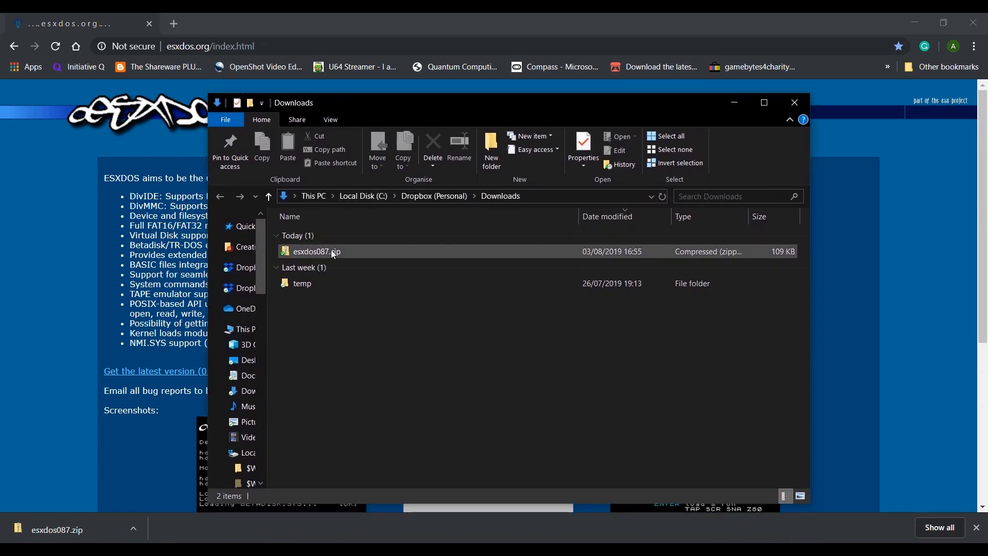
pyautogui.rightClick(314, 251)
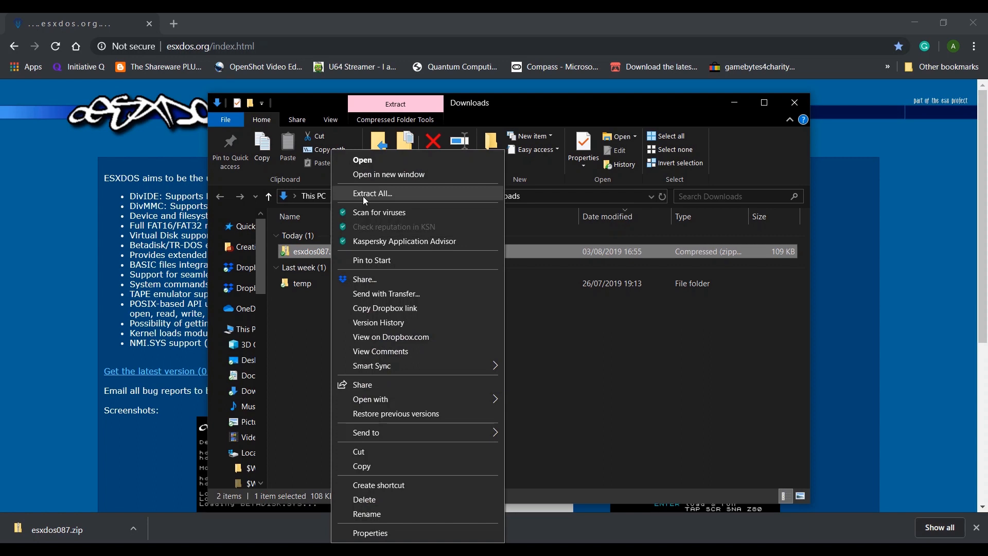
pyautogui.click(371, 194)
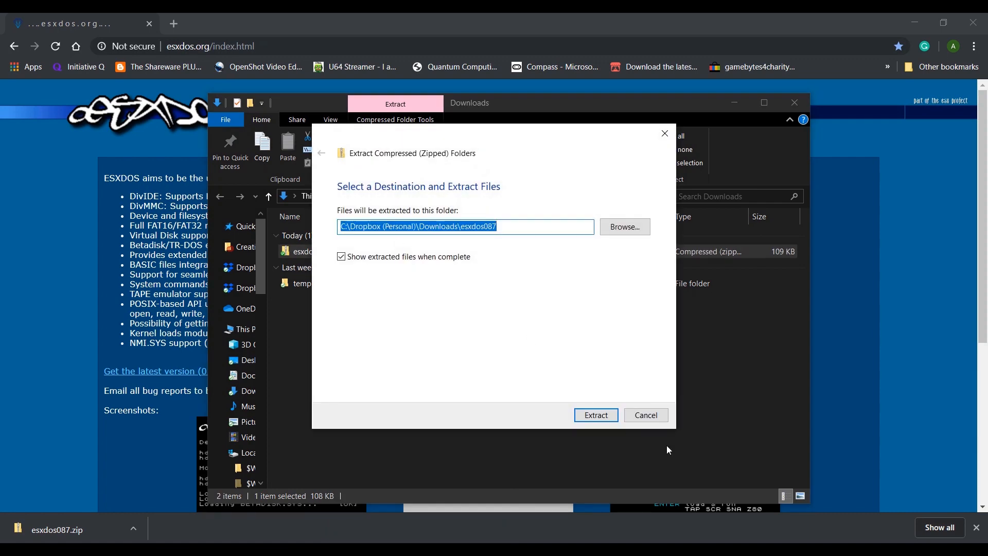
pyautogui.click(595, 415)
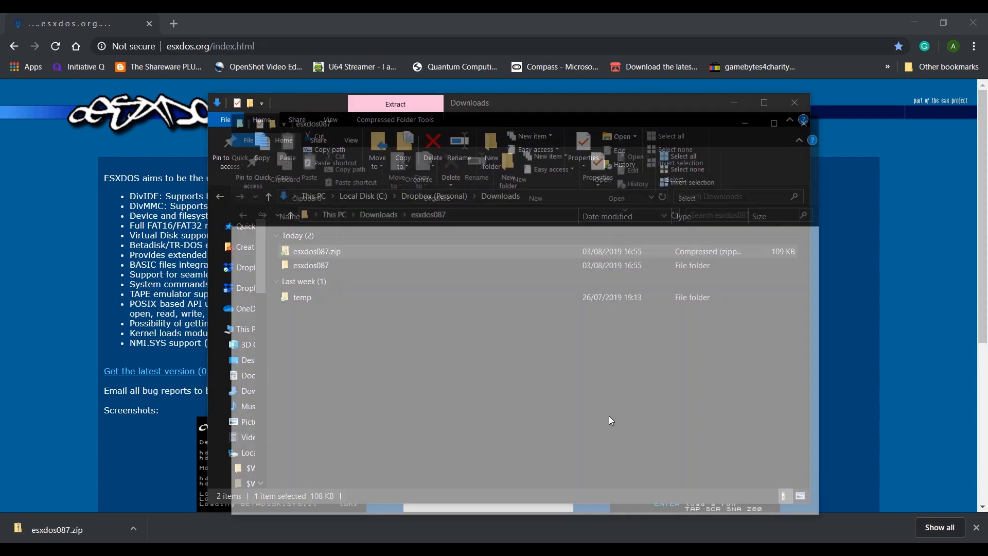
pyautogui.doubleClick(311, 265)
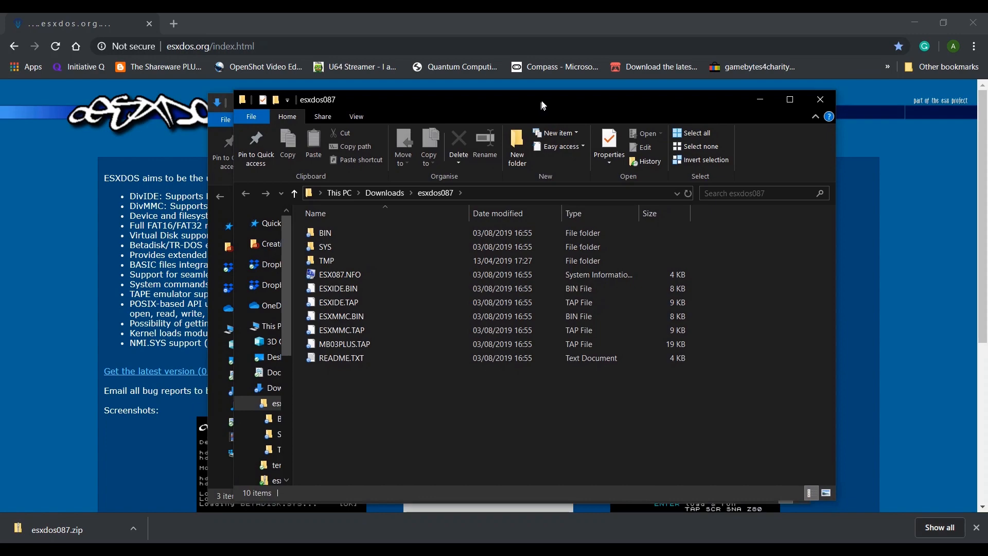
pyautogui.doubleClick(342, 358)
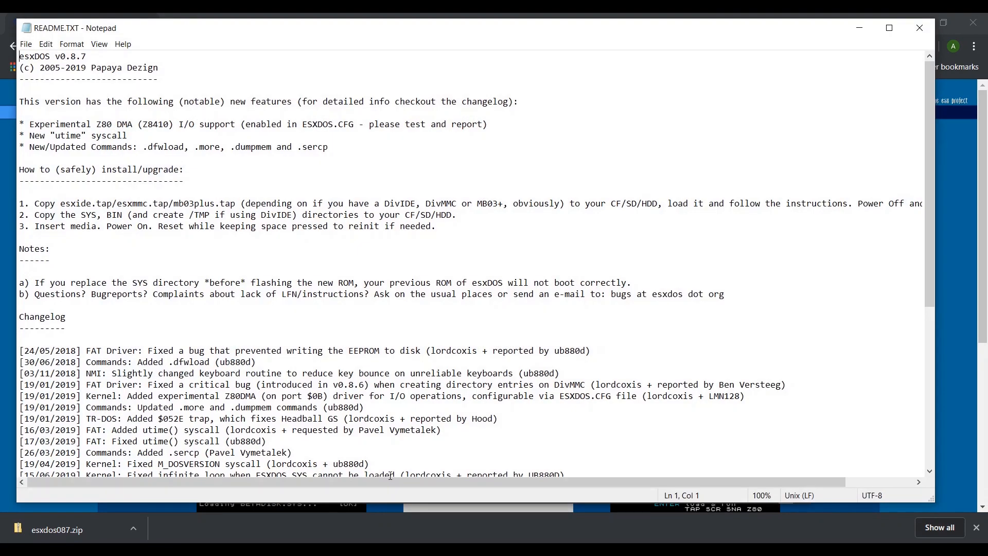
# - Highlight the README's .tap file names and SYS/BIN copy step, then close Notepad
pyautogui.moveTo(33, 124); pyautogui.dragTo(92, 147)
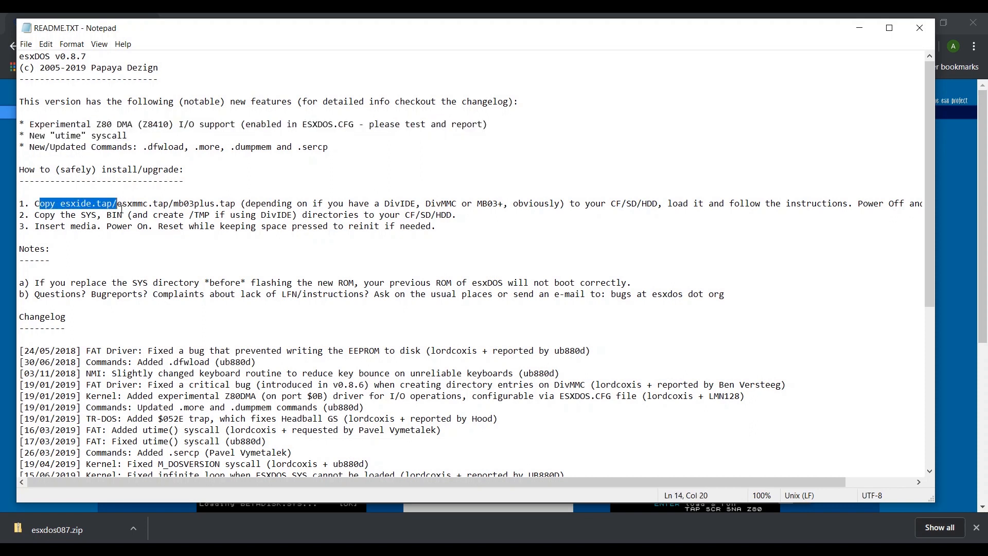
pyautogui.moveTo(117, 203); pyautogui.dragTo(239, 202)
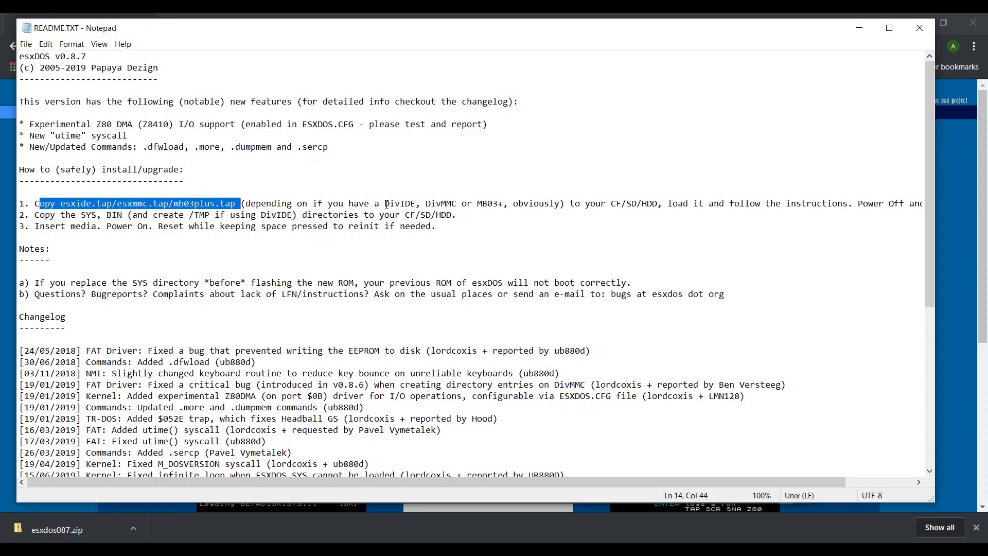
pyautogui.doubleClick(442, 202)
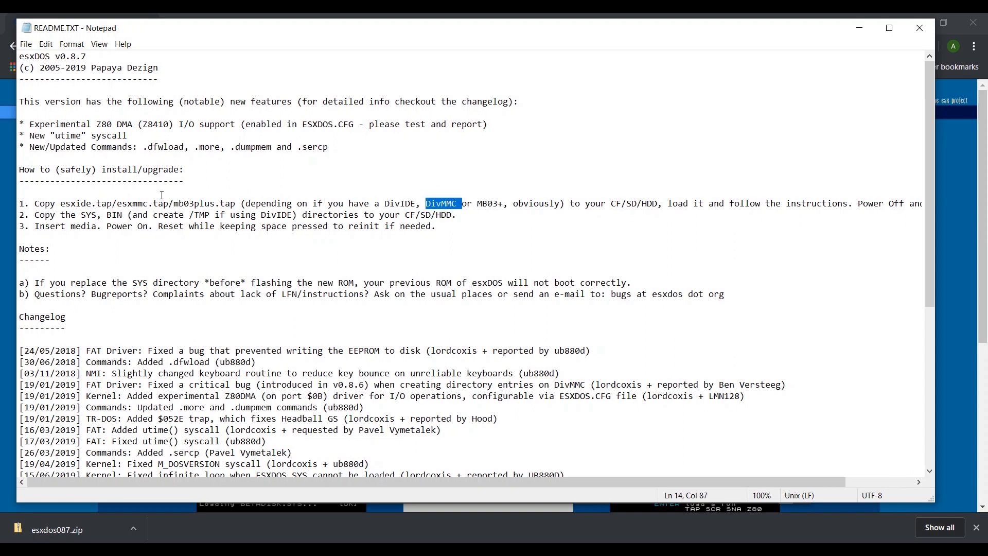
pyautogui.doubleClick(137, 203)
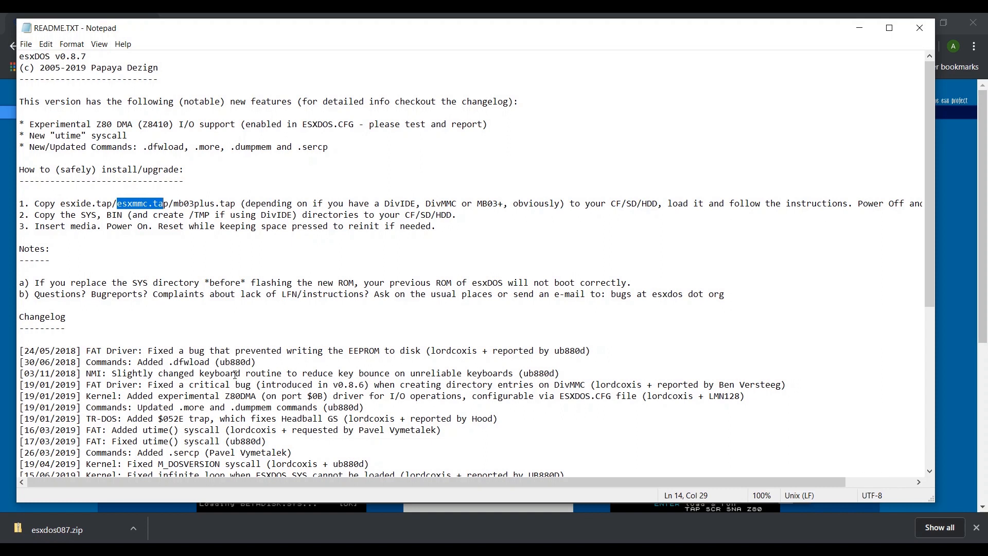
pyautogui.hscroll(3)
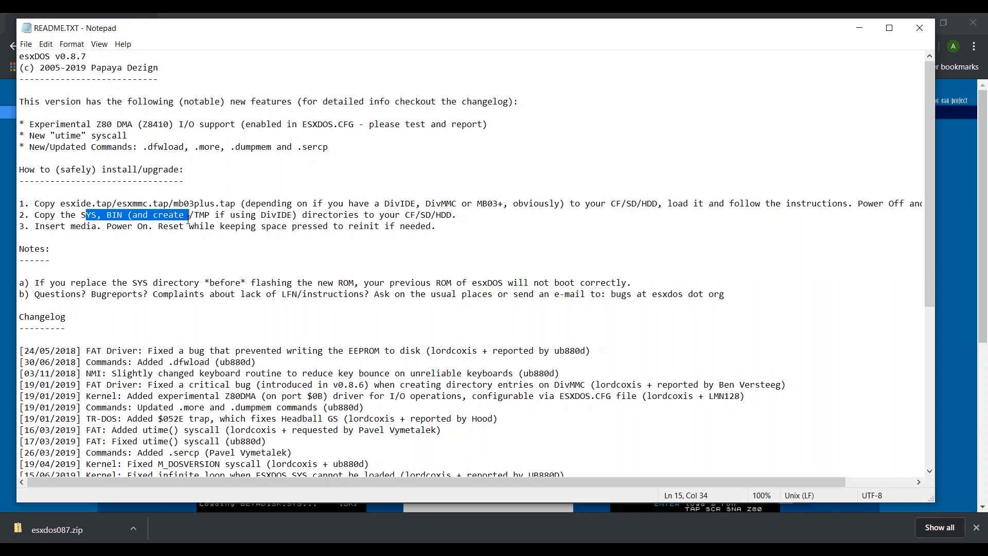
pyautogui.moveTo(186, 214); pyautogui.dragTo(359, 227)
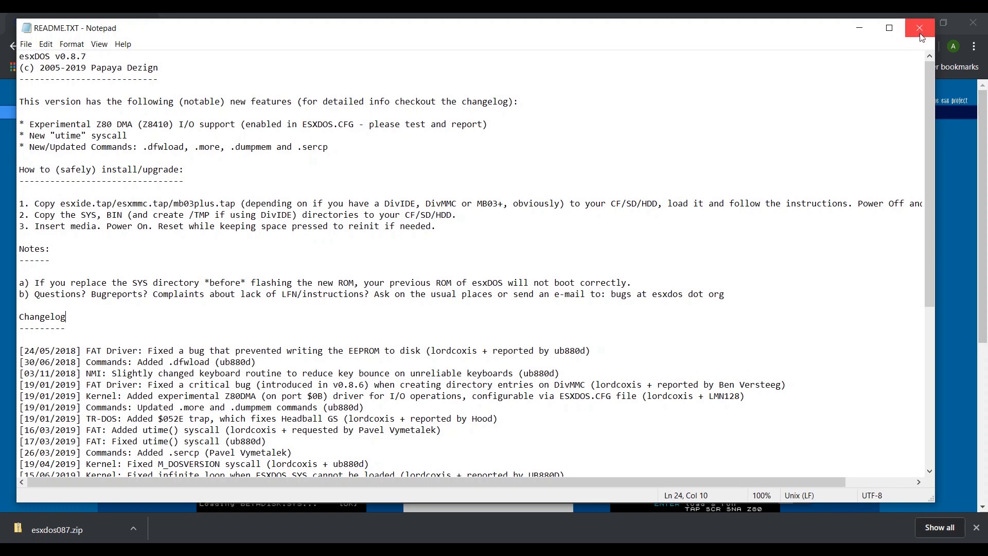
pyautogui.click(918, 28)
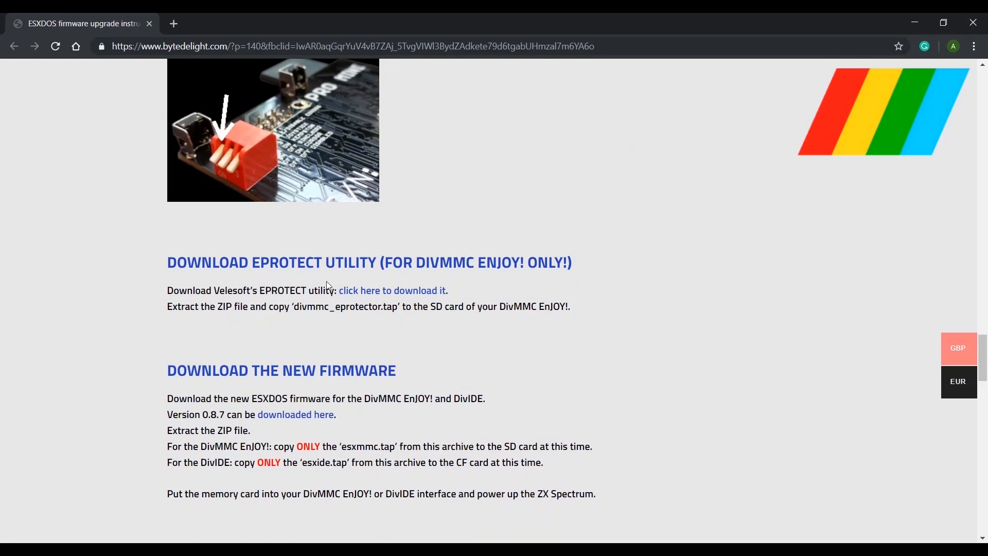
# - Download divmmc_eprotector.zip from the Download Eprotect Utility section
pyautogui.moveTo(187, 263); pyautogui.dragTo(548, 263)
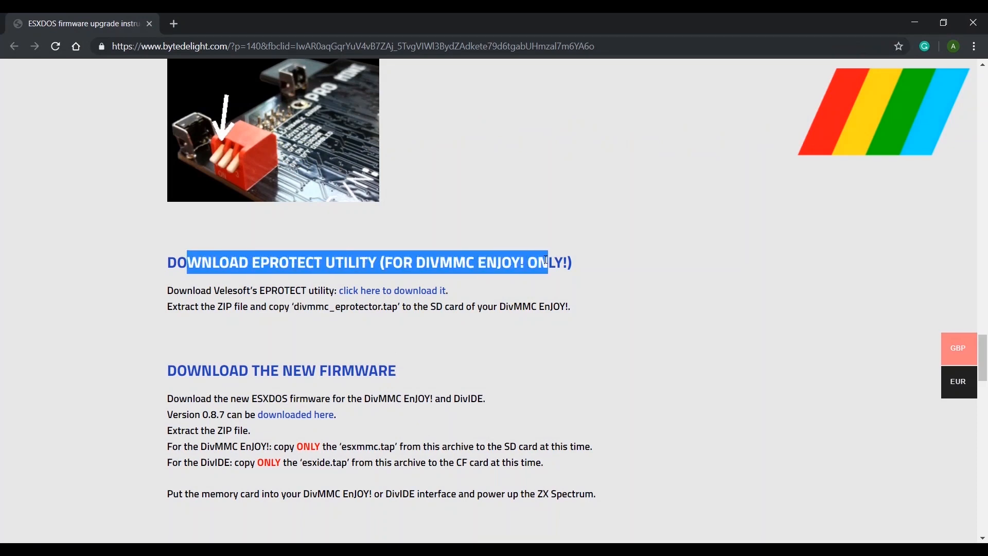
pyautogui.click(391, 290)
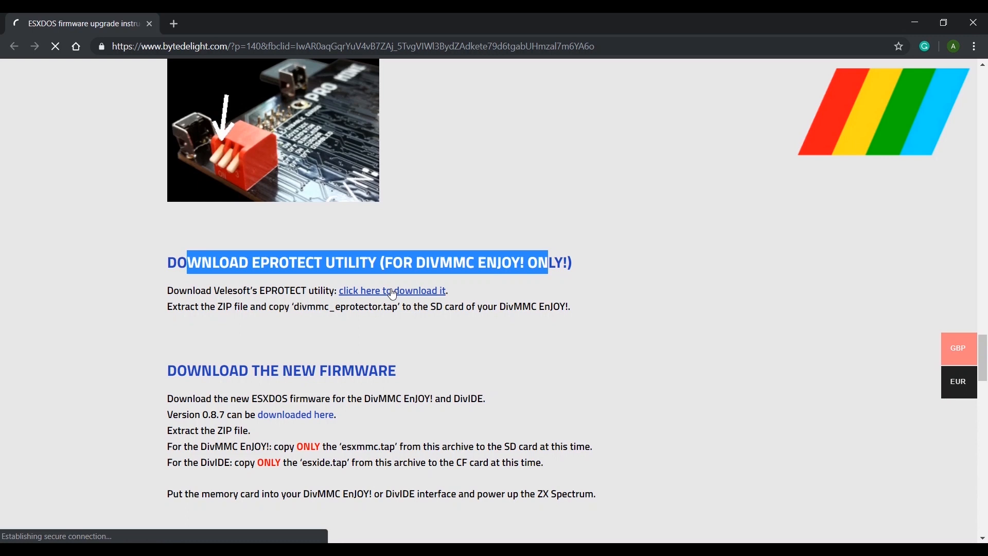
pyautogui.click(391, 290)
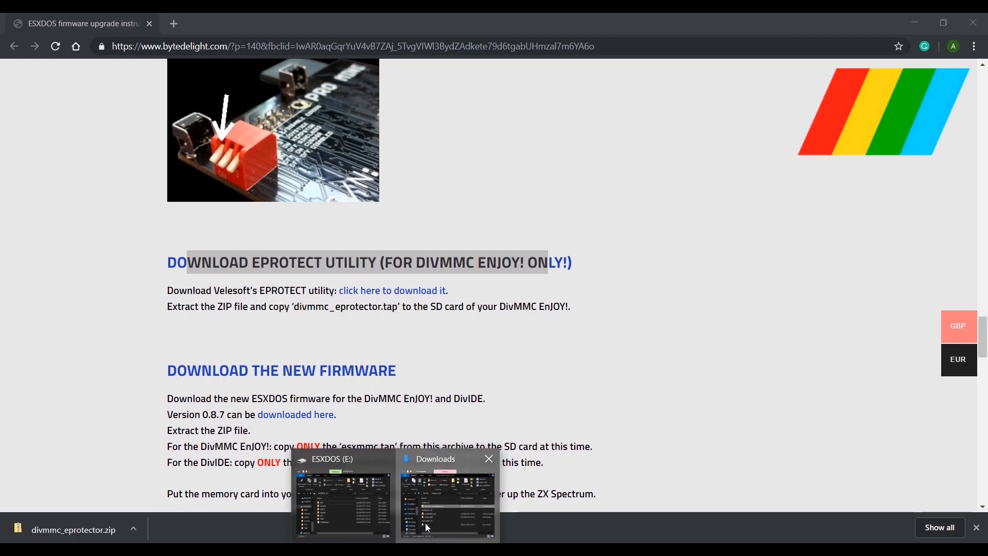
pyautogui.rightClick(569, 324)
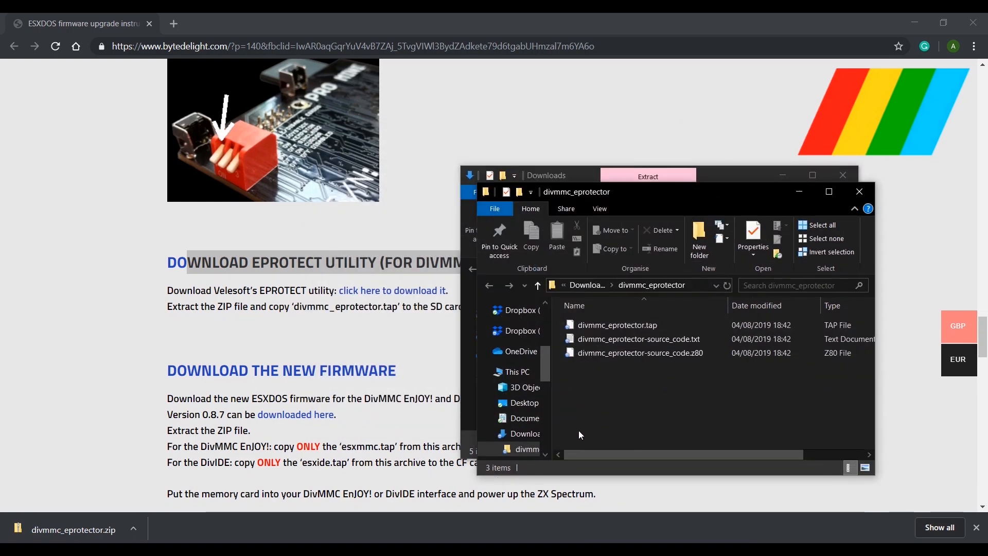
# - Open divmmc_eprotector-source_code.txt from the extracted divmmc_eprotector folder
pyautogui.doubleClick(638, 339)
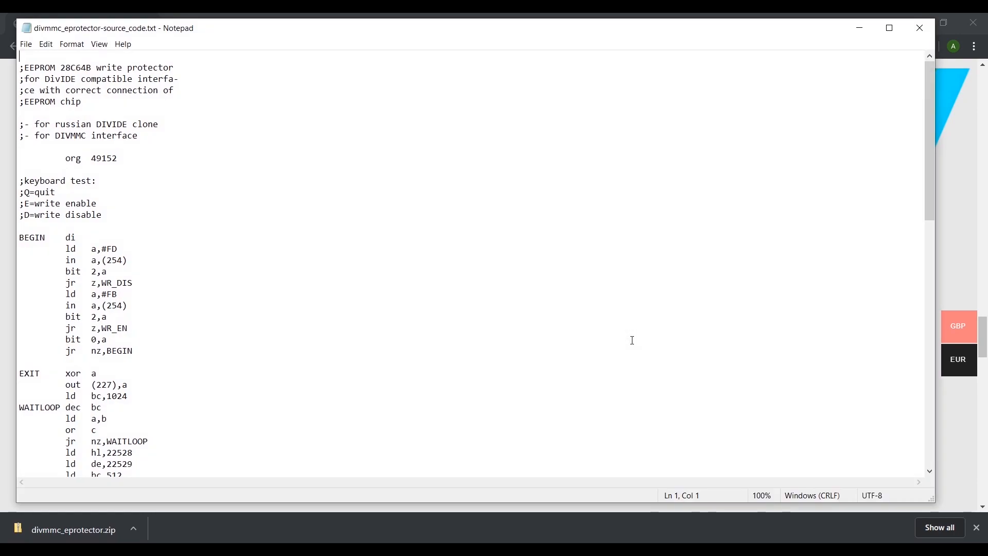
pyautogui.moveTo(924, 44)
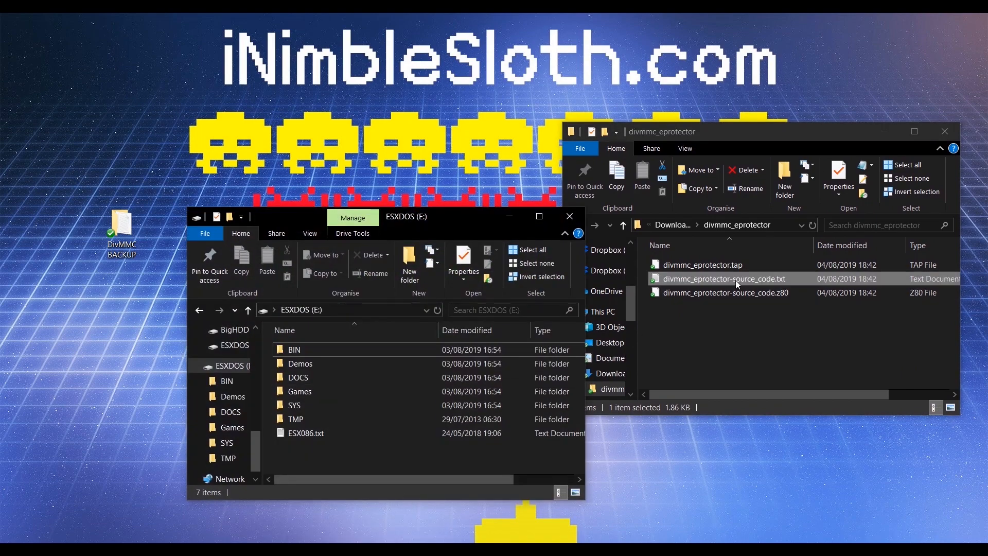
# - Copy divmmc_eprotector.tap and esxdos087's ESXMMC.TAP onto the ESXDOS (E:) card
pyautogui.moveTo(722, 278); pyautogui.dragTo(356, 428)
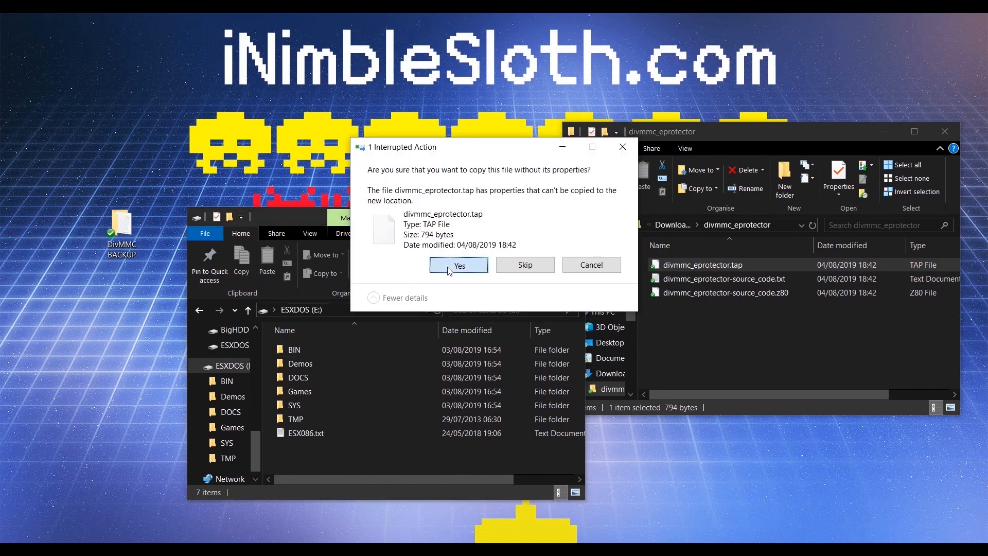
pyautogui.click(458, 264)
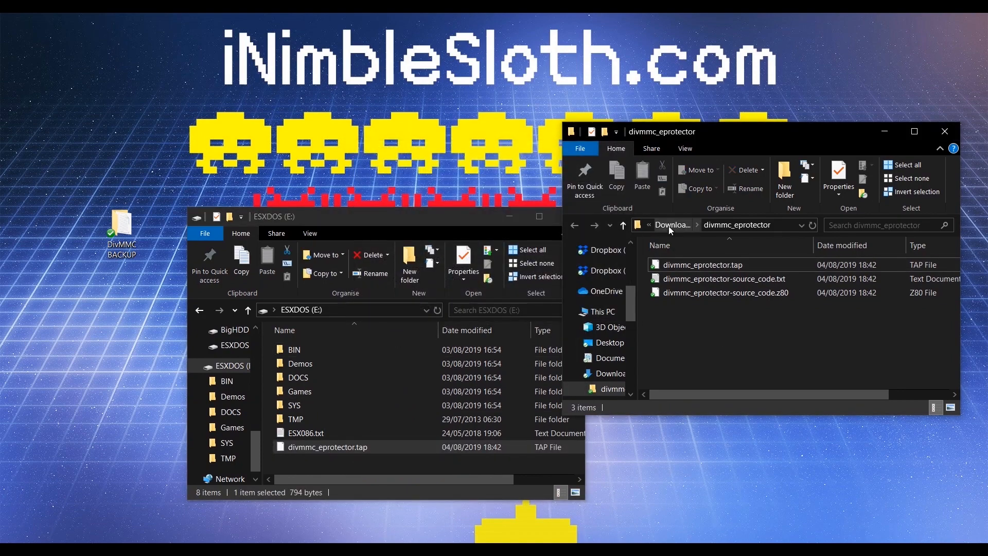
pyautogui.click(672, 225)
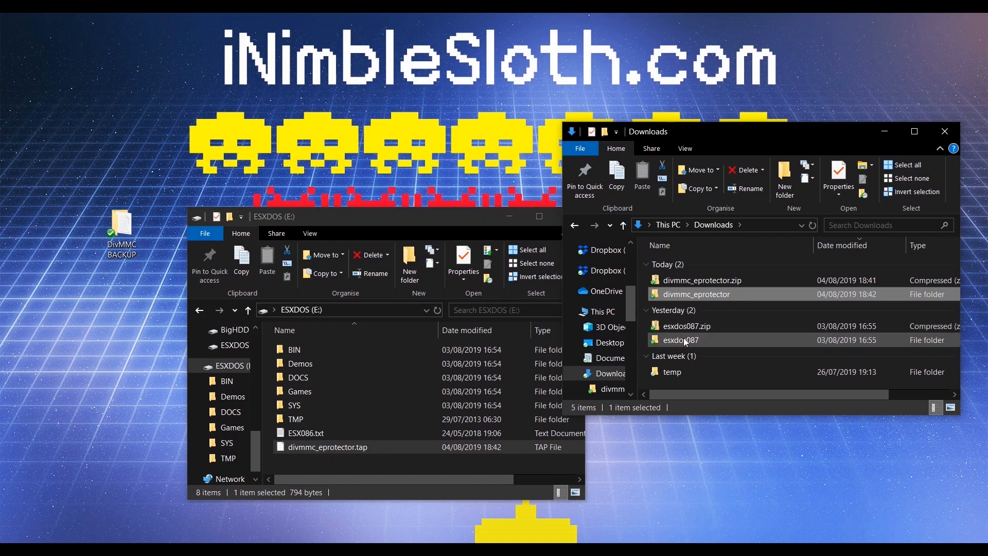
pyautogui.doubleClick(680, 340)
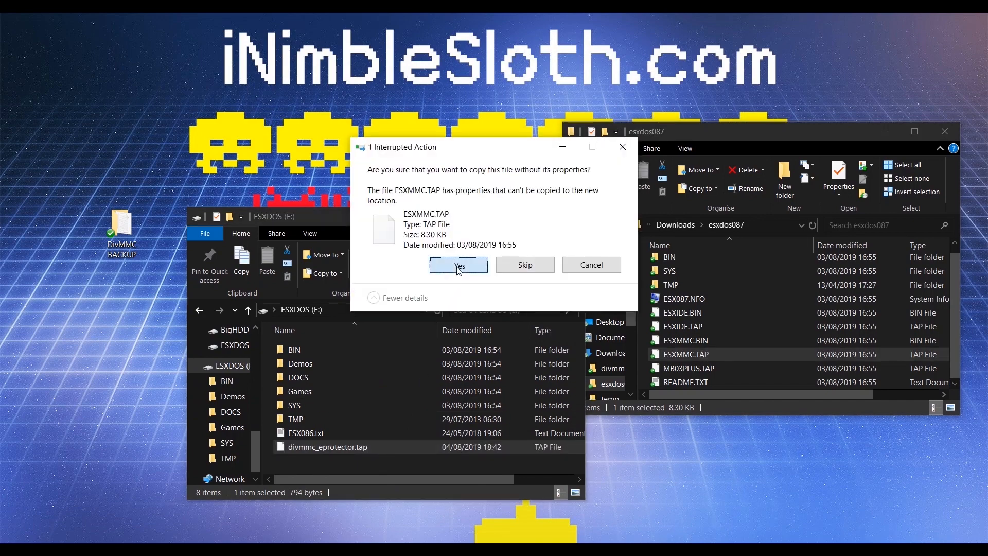
pyautogui.click(457, 264)
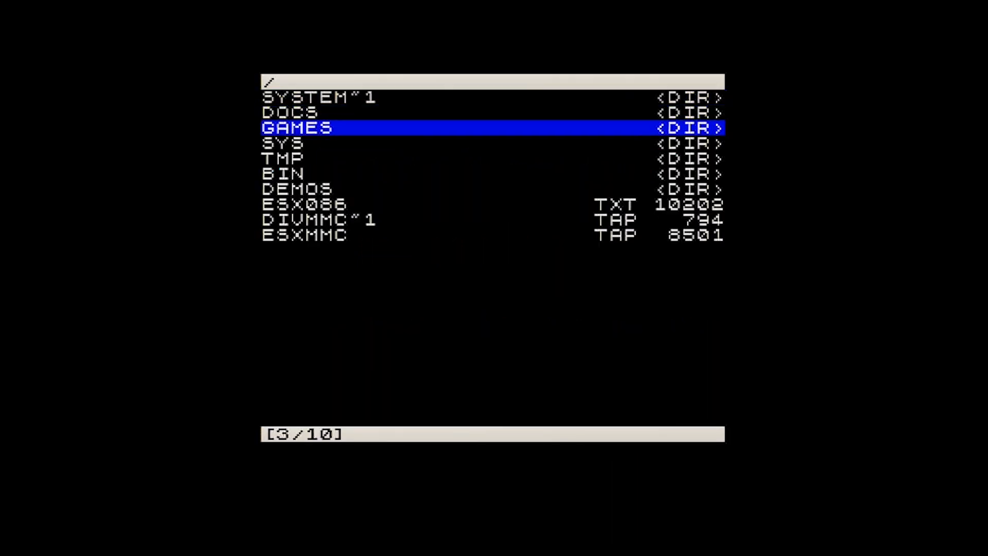
# - Move down the card's root listing toward the DIVMMC~1 and ESXMMC tap files
pyautogui.press('down')
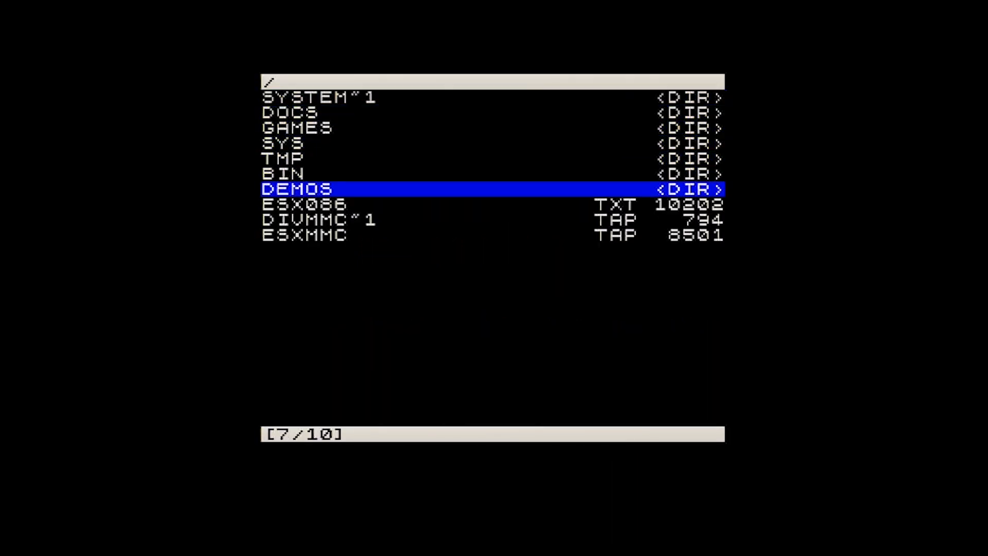
pyautogui.press('Down')
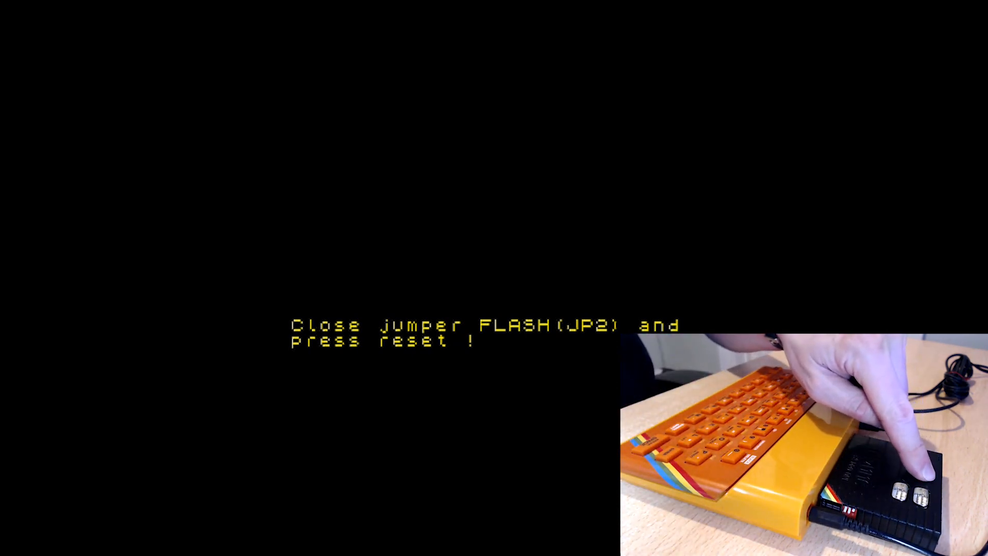
# - Load ESXMMC.TAP from the esxDOS browser, reaching the JP2 jumper prompt
pyautogui.click(923, 498)
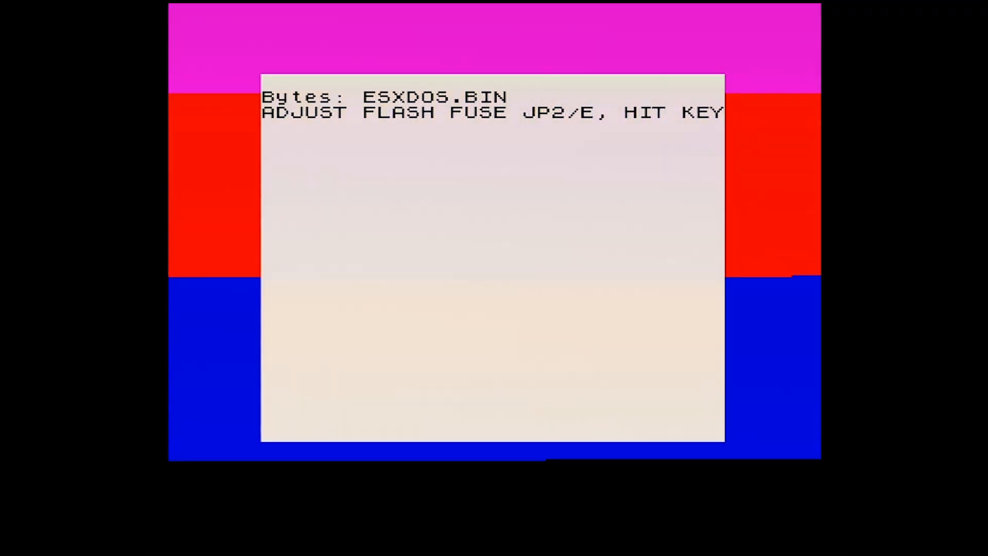
# - Continue after resetting the JP2 flash jumper so ESXDOS.BIN finishes with 0 OK
pyautogui.press('enter')
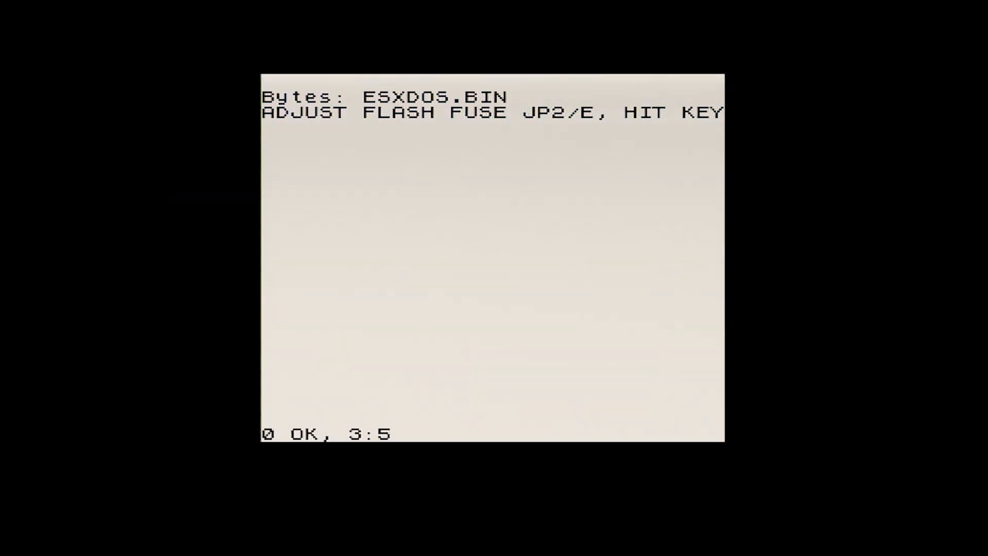